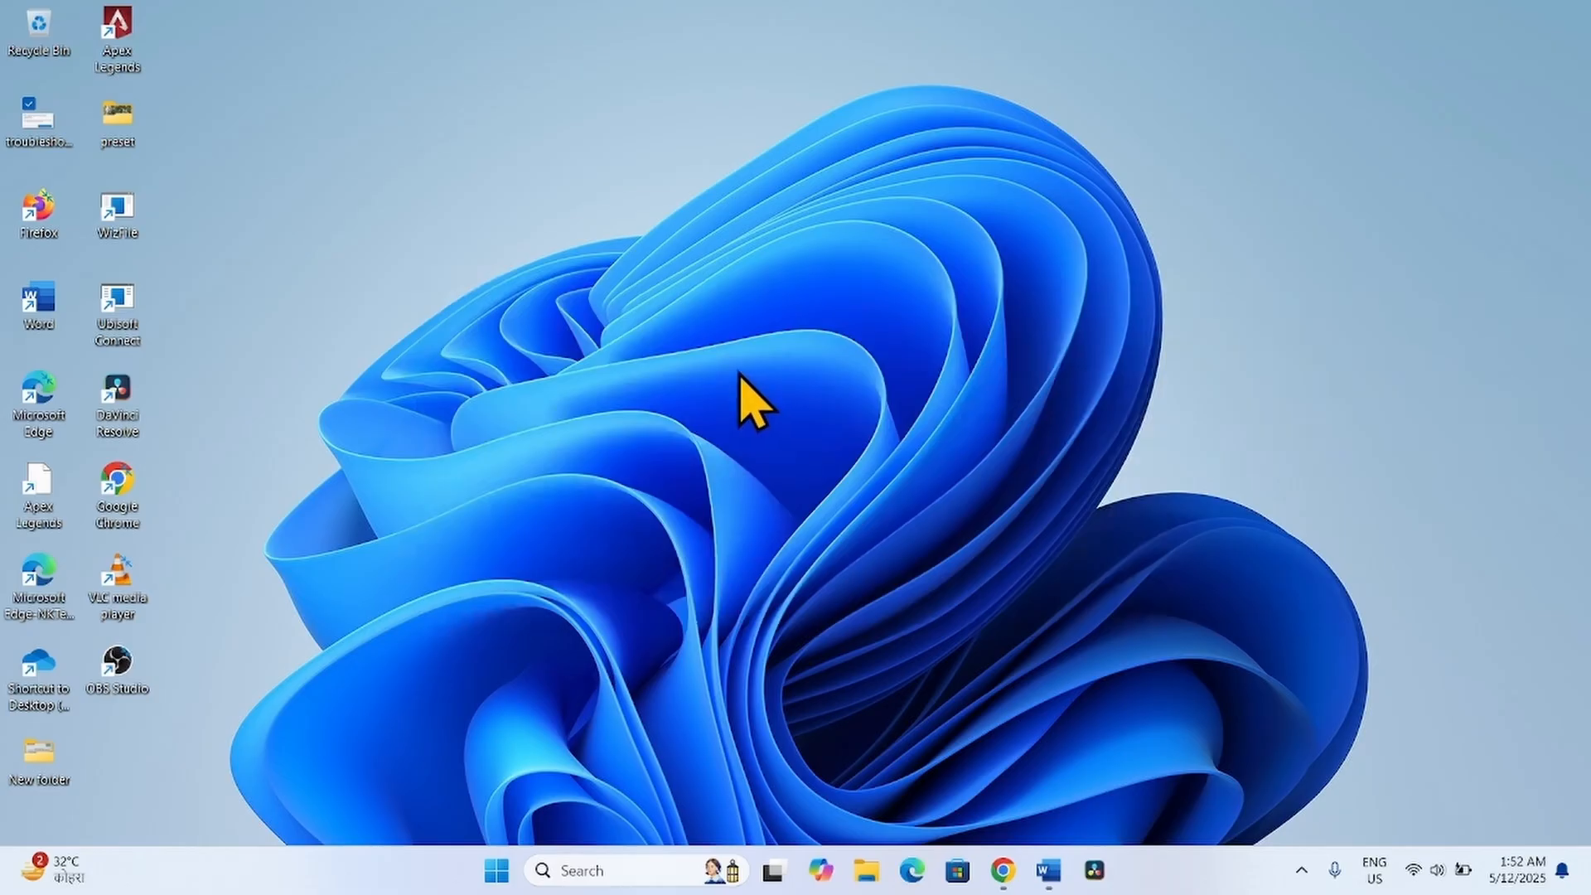
{"action": "mouse_move", "coordinate": [812, 421]}
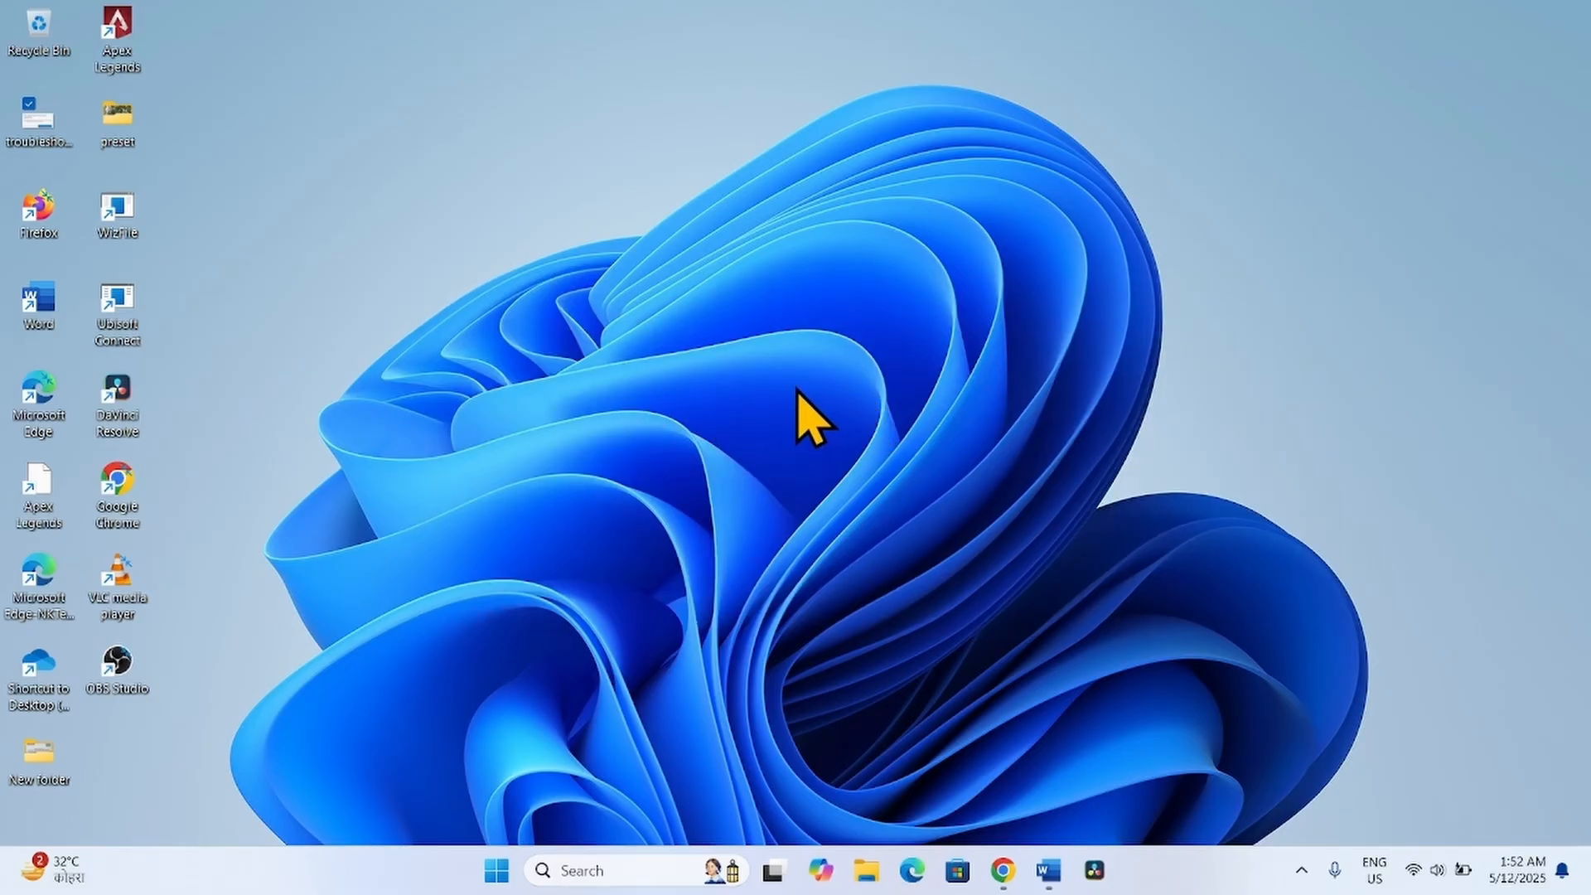
{"action": "mouse_move", "coordinate": [927, 710]}
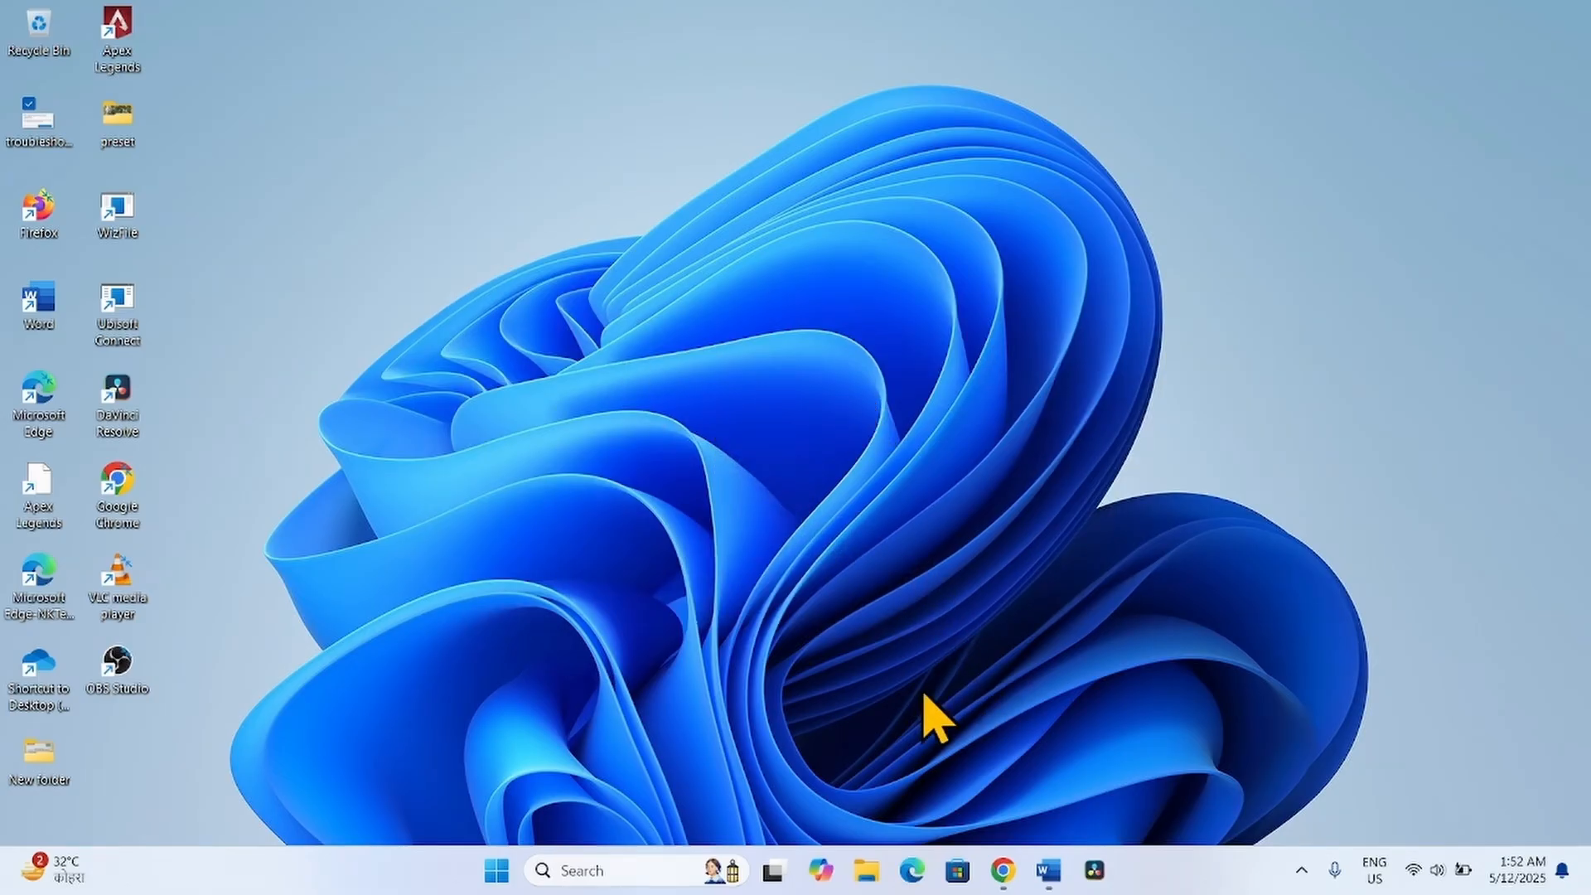
{"action": "mouse_move", "coordinate": [812, 421]}
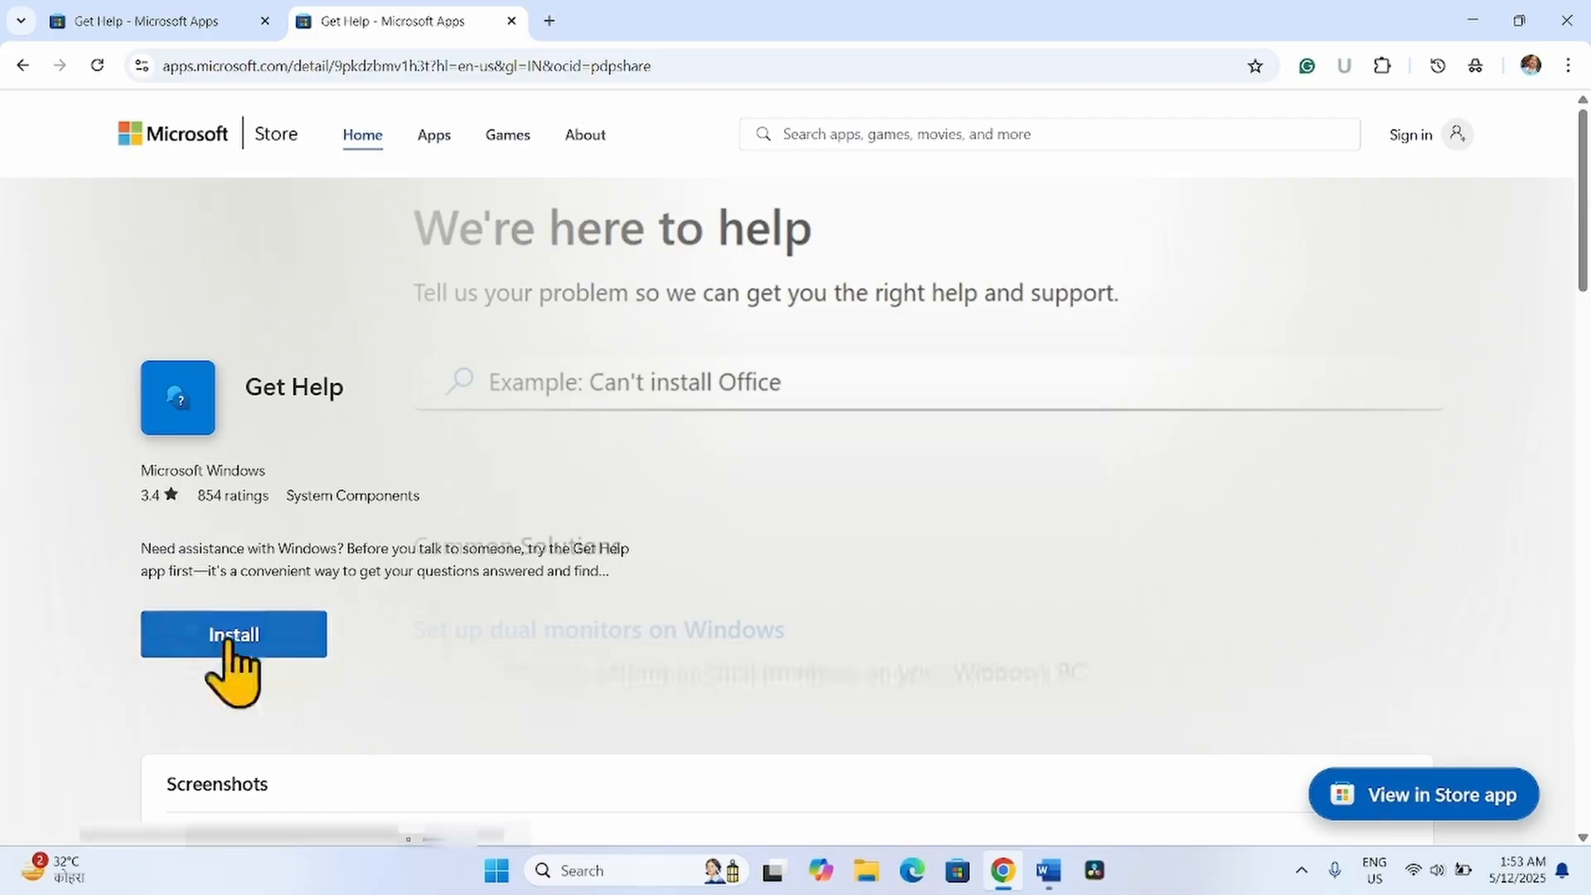
Step: Install Get Help from its Chrome web listing and hand off to Microsoft Store
{"action": "left_click", "coordinate": [234, 633]}
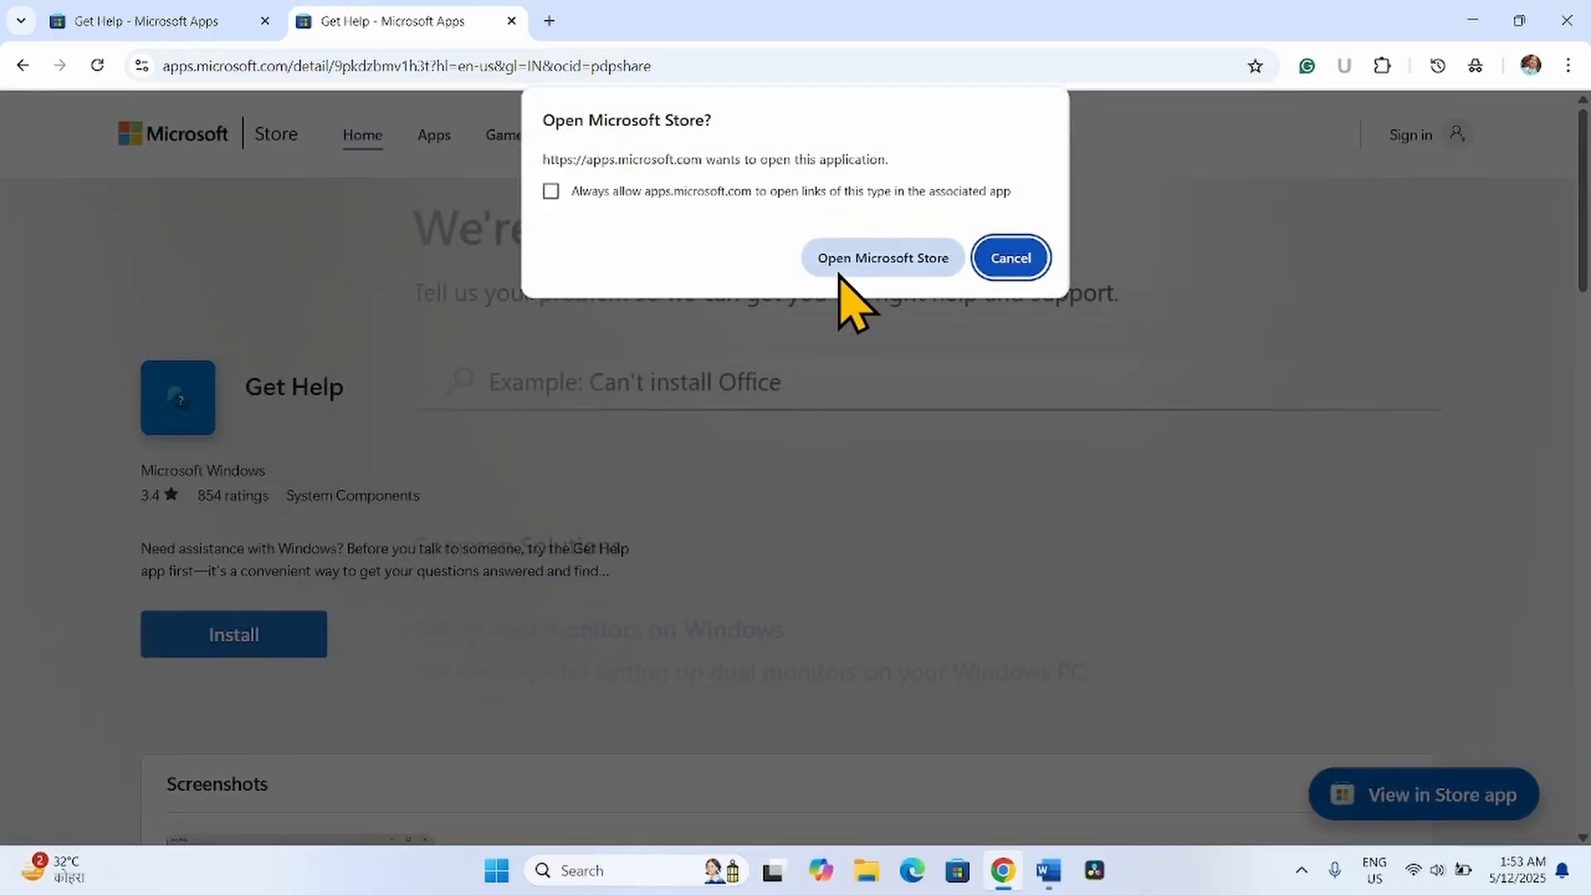
{"action": "mouse_move", "coordinate": [867, 294]}
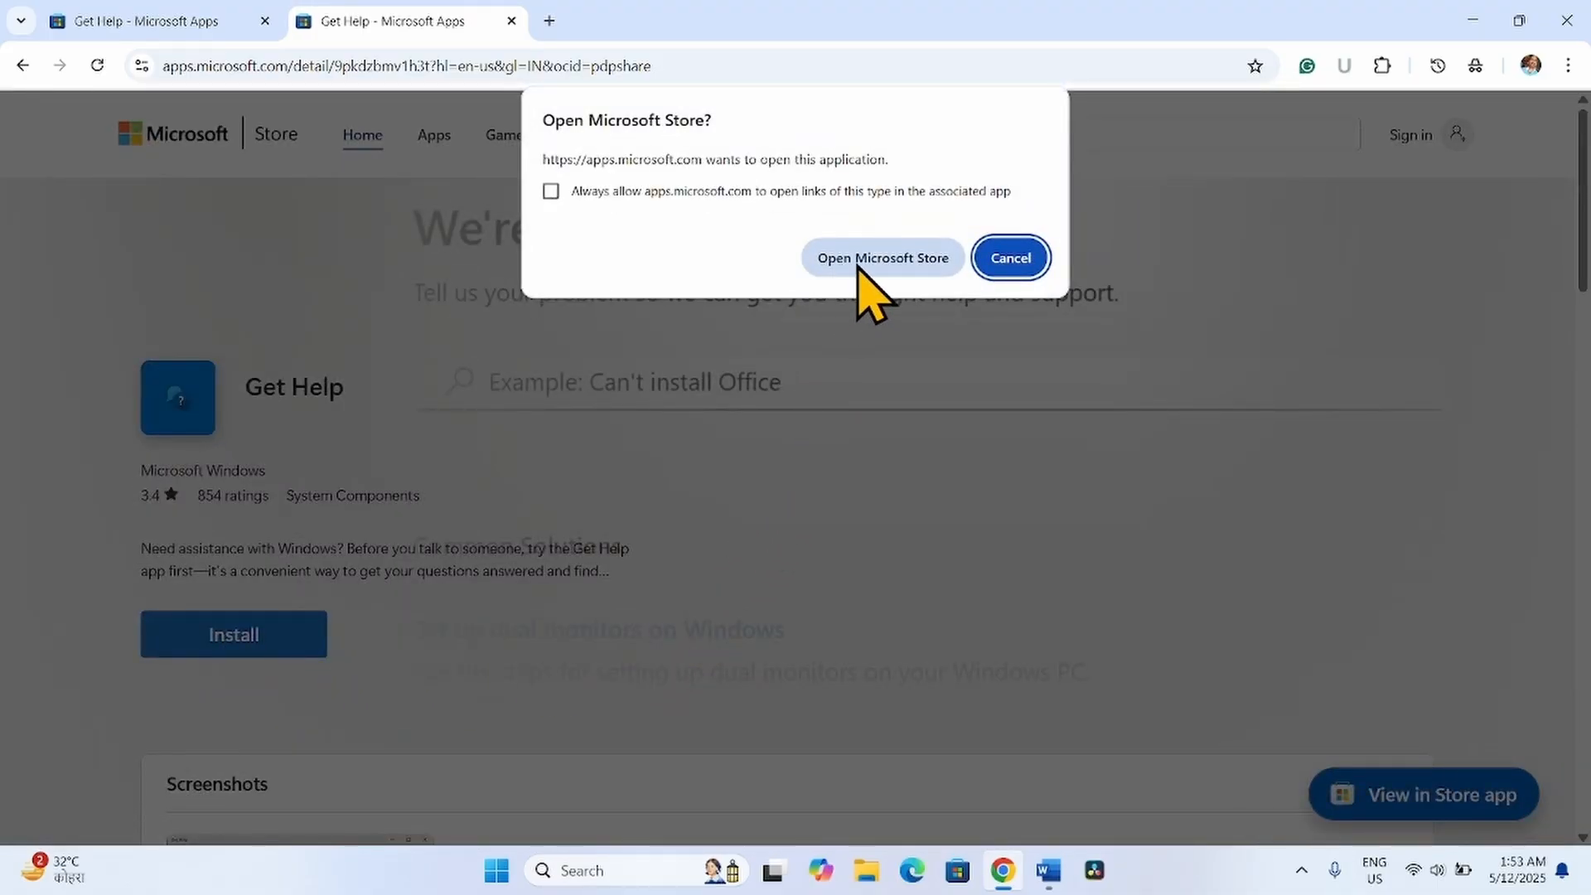
{"action": "left_click", "coordinate": [881, 257]}
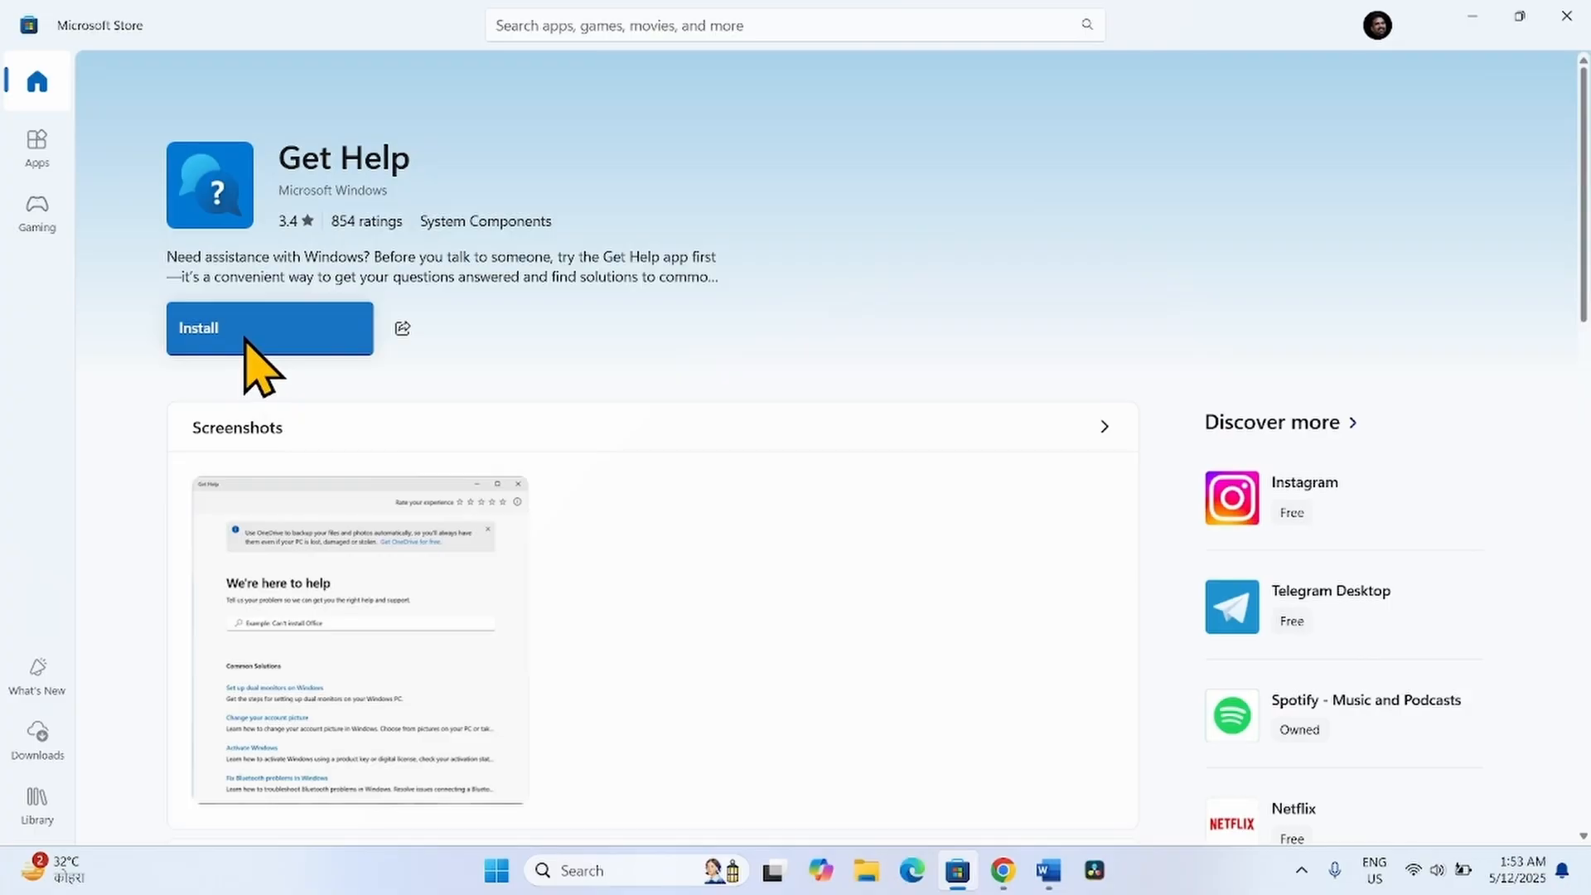
Step: Install the Get Help app in Microsoft Store and launch it once installed
{"action": "left_click", "coordinate": [268, 326]}
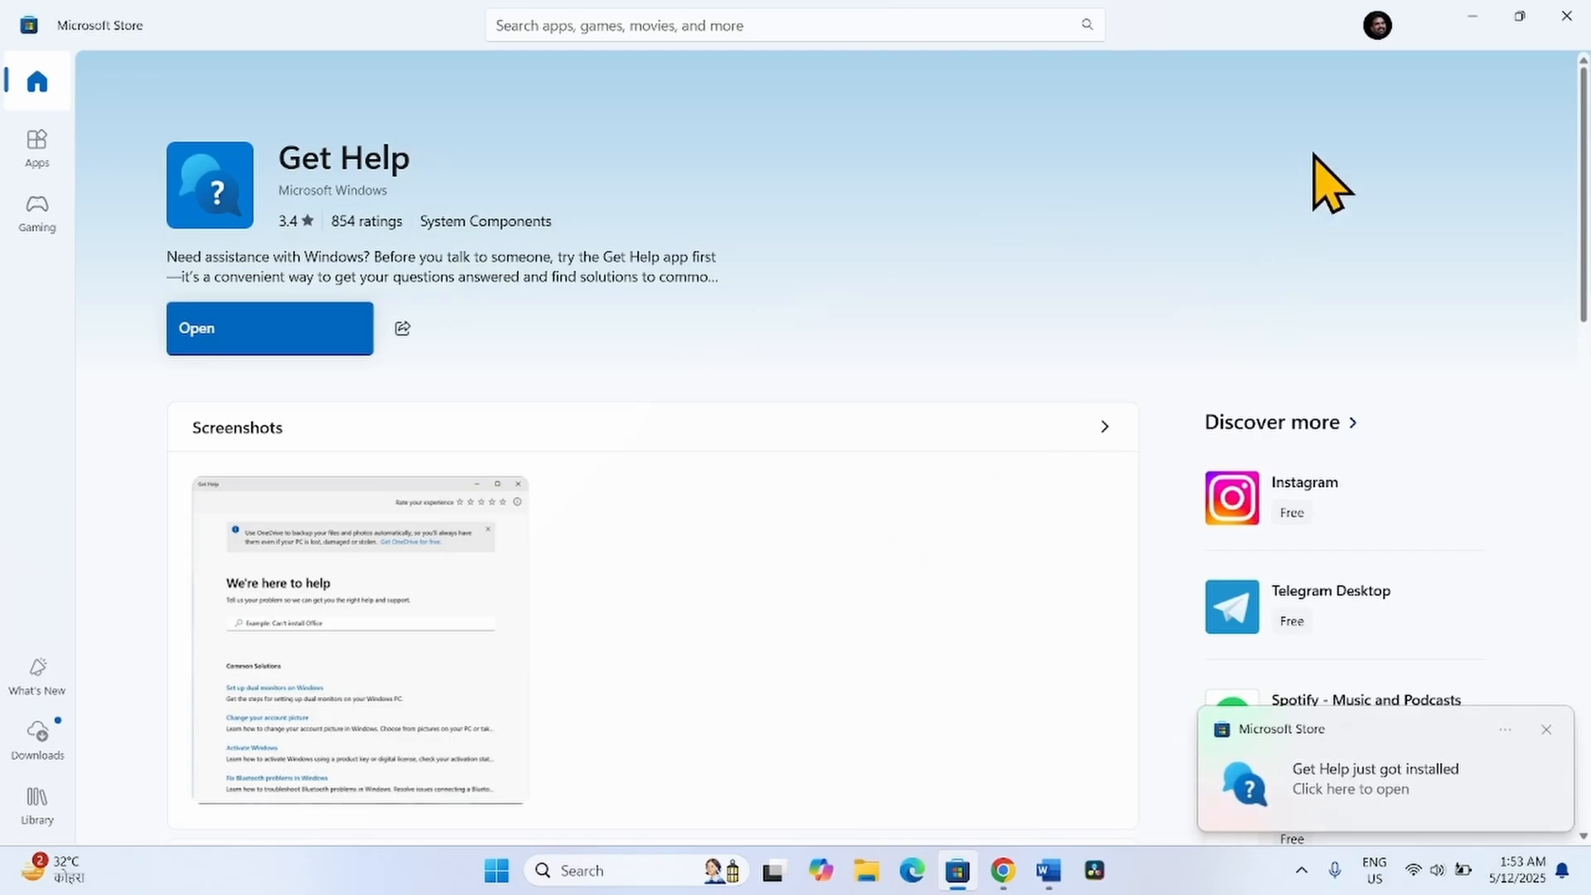
{"action": "left_click", "coordinate": [402, 328]}
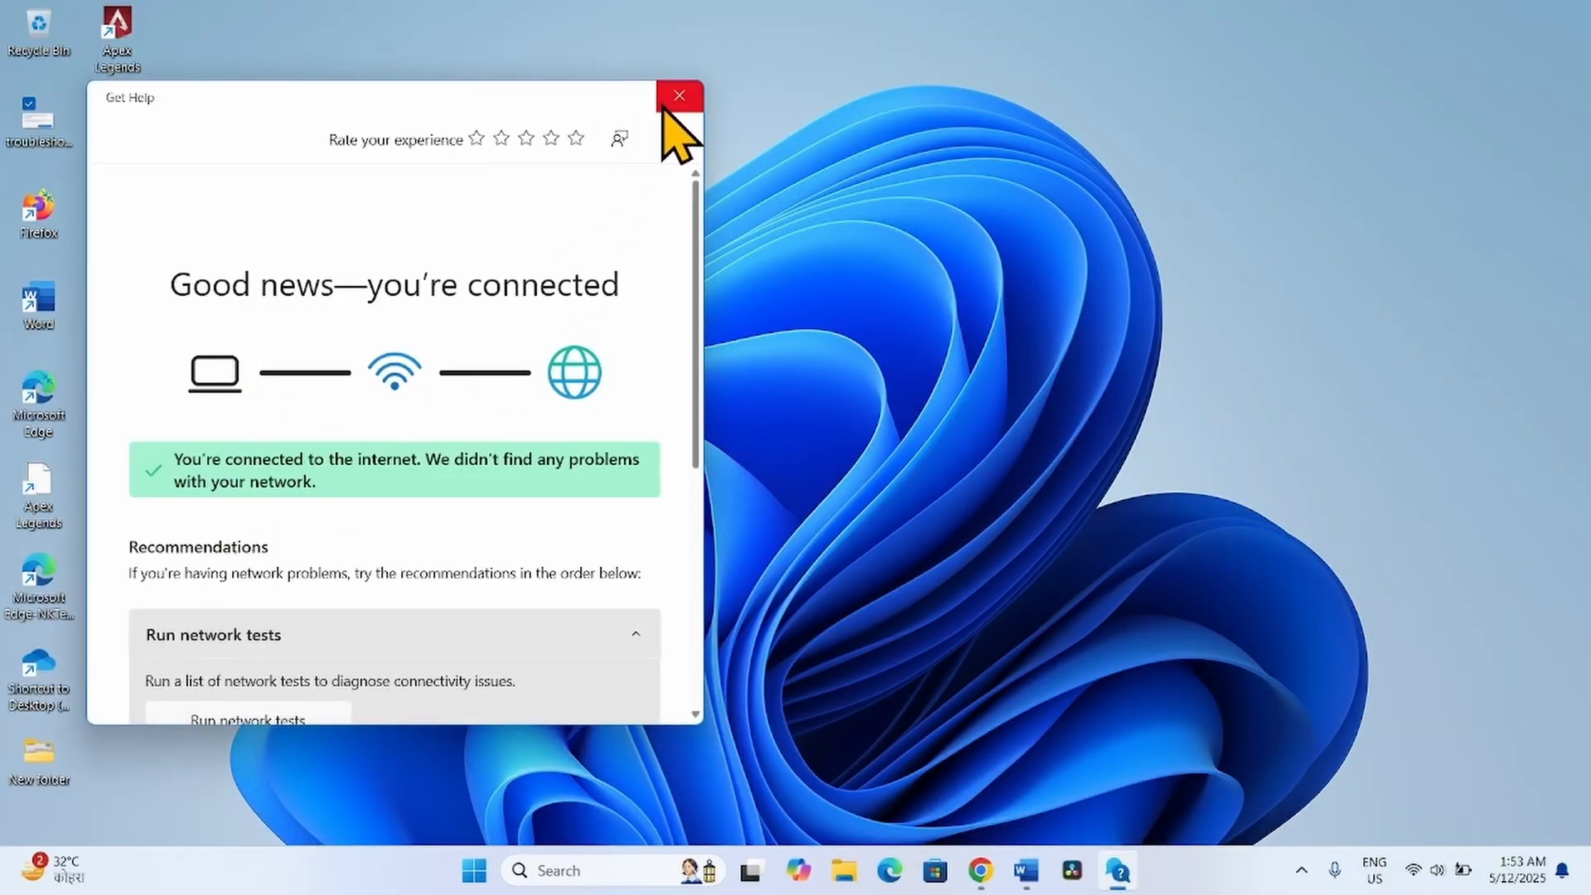
Step: Close Get Help after it reports internet connected with no problems
{"action": "left_click", "coordinate": [678, 95]}
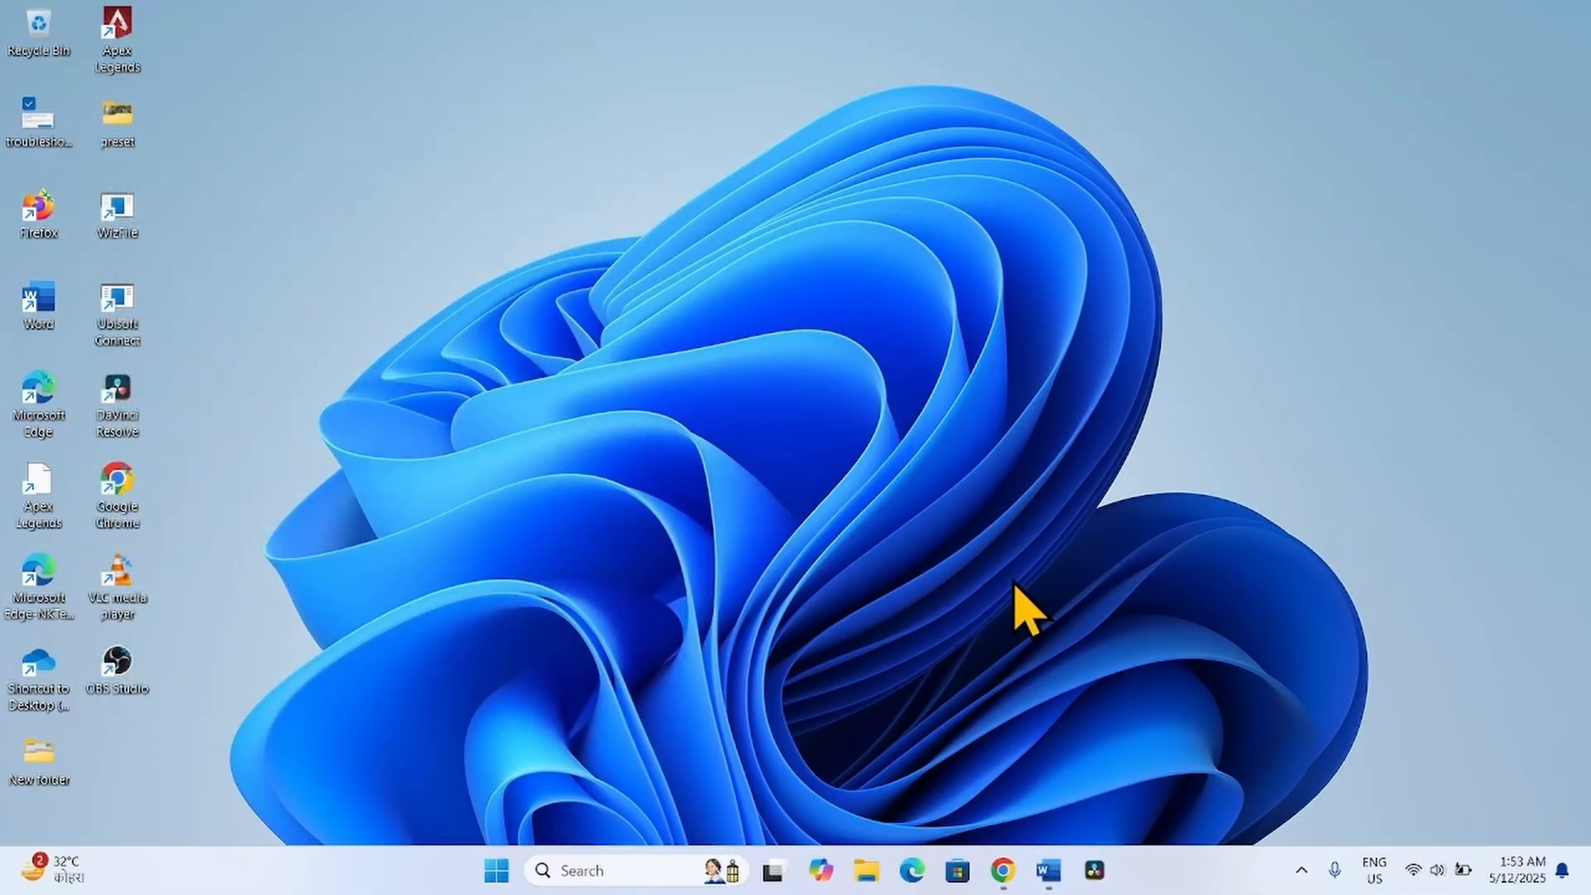